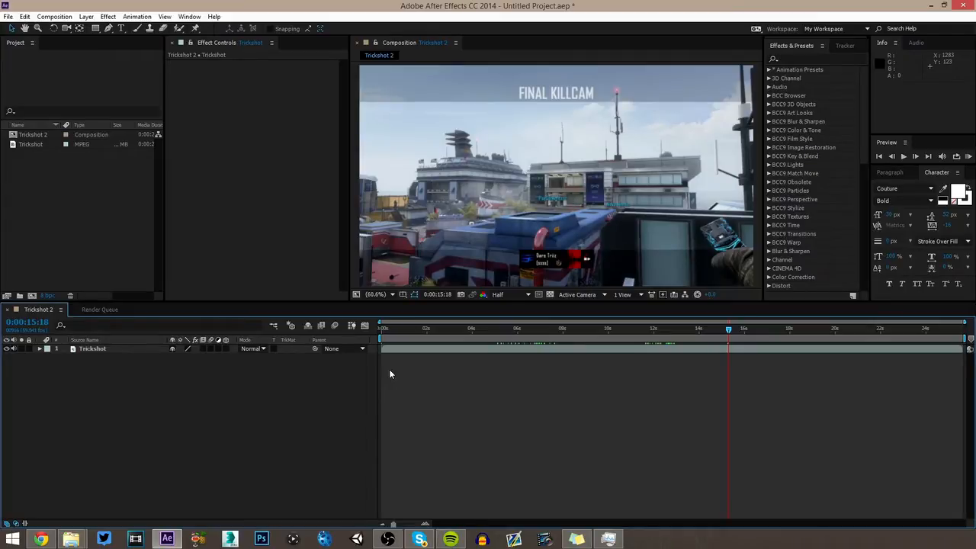
mouse_move(820, 273)
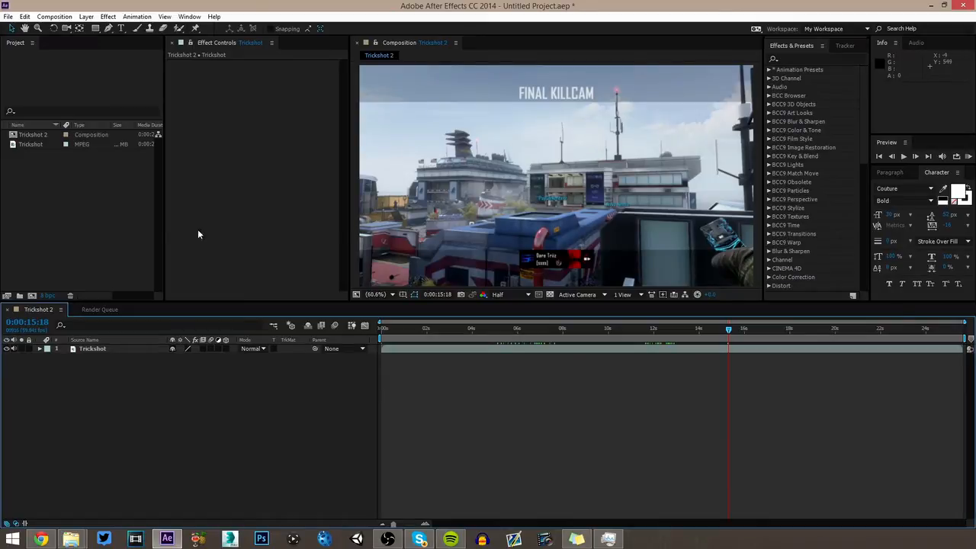
mouse_move(692, 404)
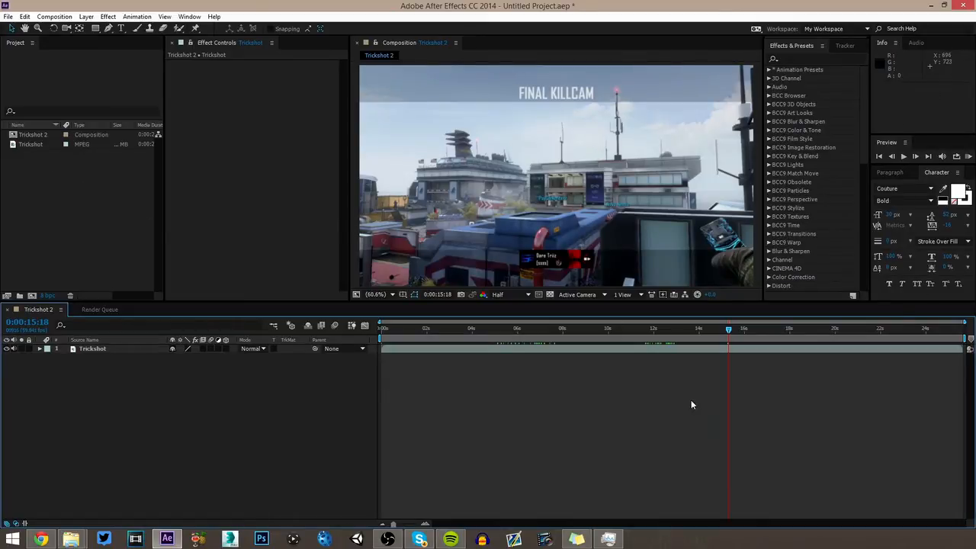
mouse_move(695, 407)
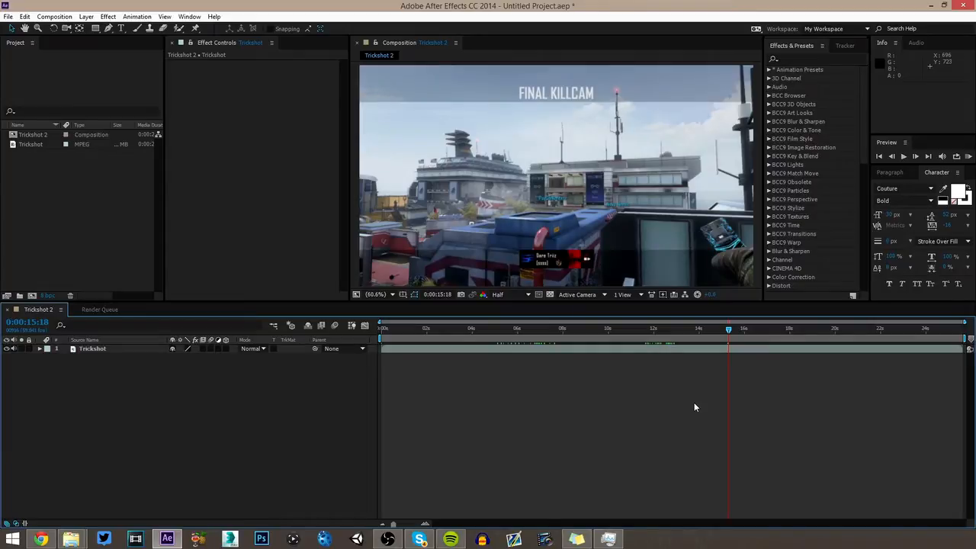
mouse_move(220, 292)
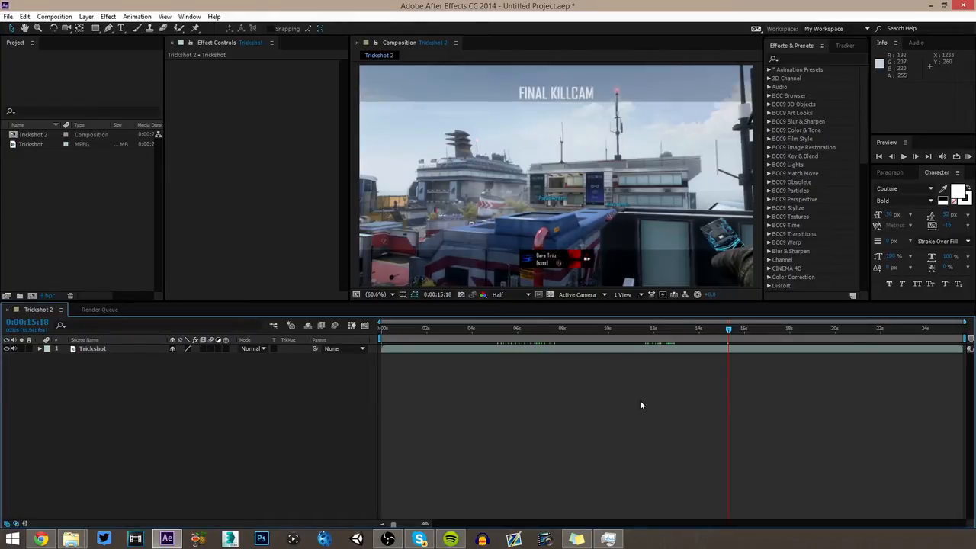
mouse_move(635, 412)
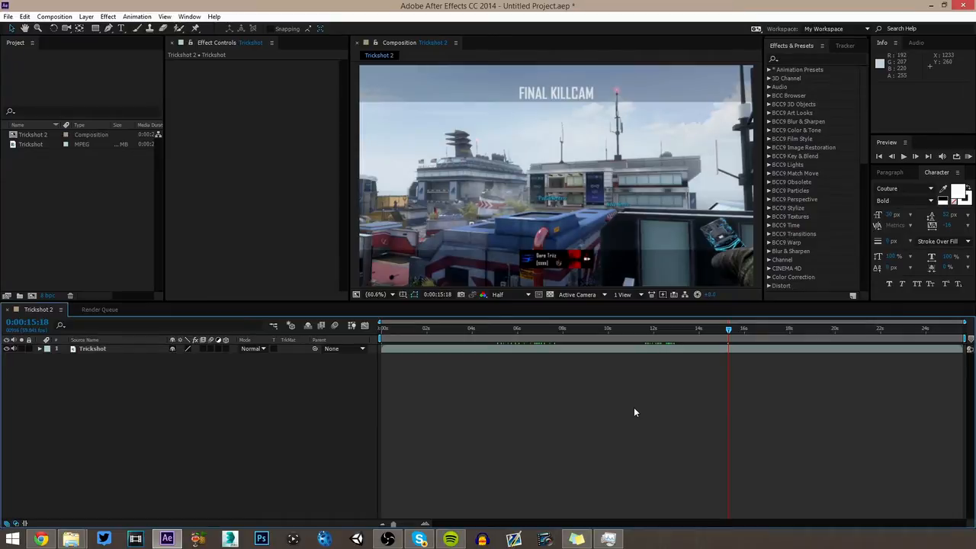
mouse_move(644, 412)
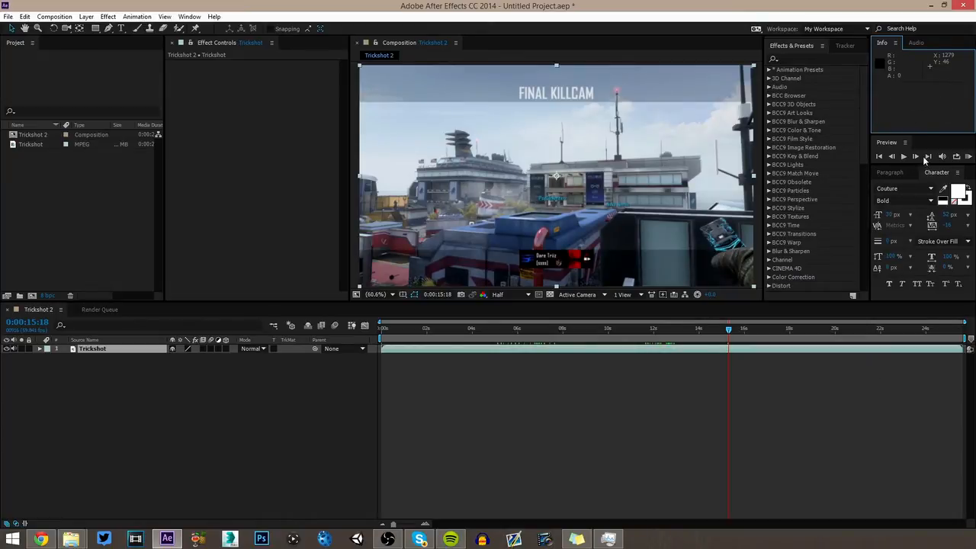
Dock the Composition panel on the left side of Effect Controls
click(936, 171)
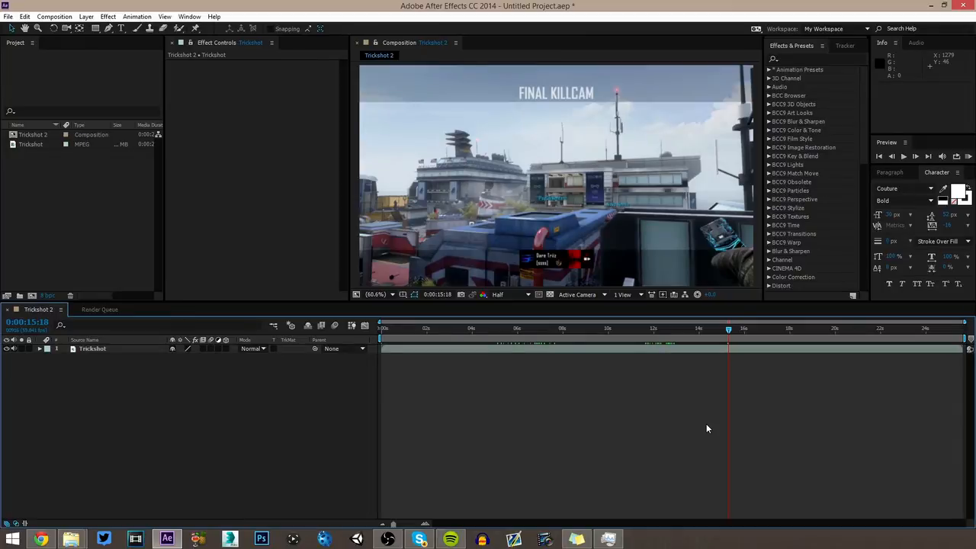
mouse_move(680, 419)
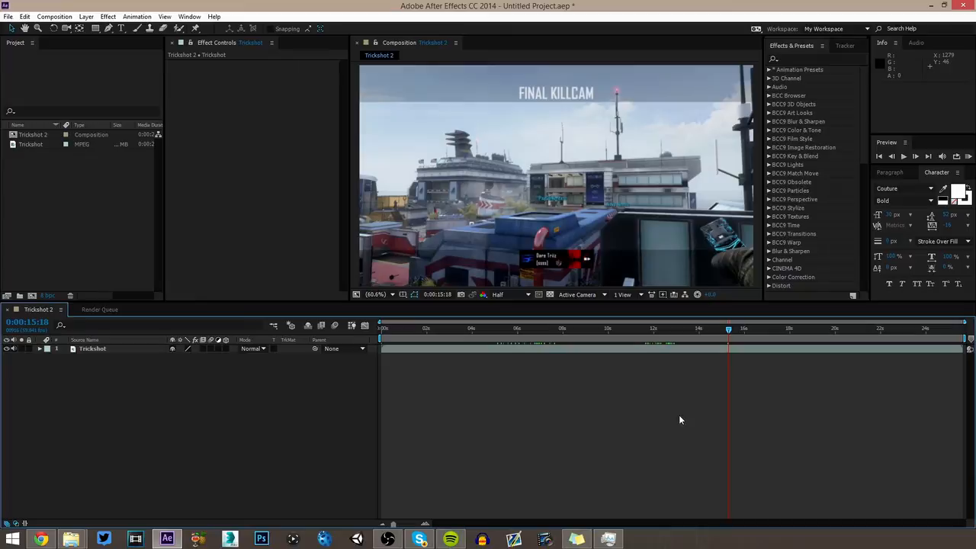
mouse_move(539, 426)
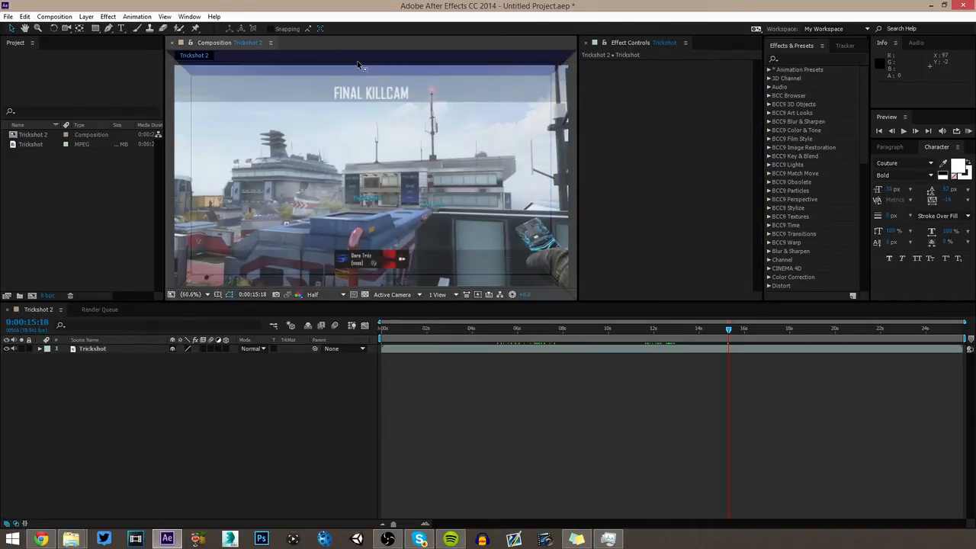
Move the Composition viewer right of Effect Controls and enlarge the Timeline panel
click(244, 43)
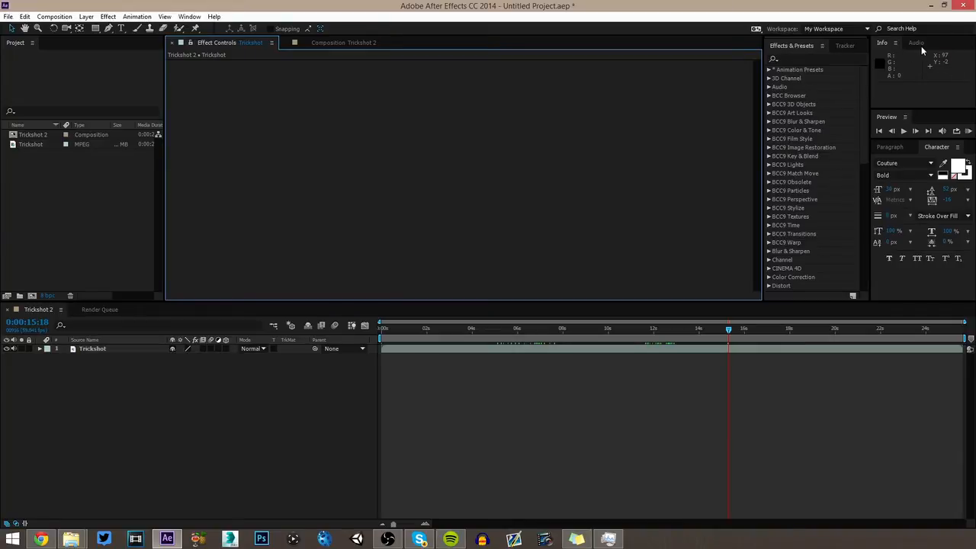
mouse_move(696, 268)
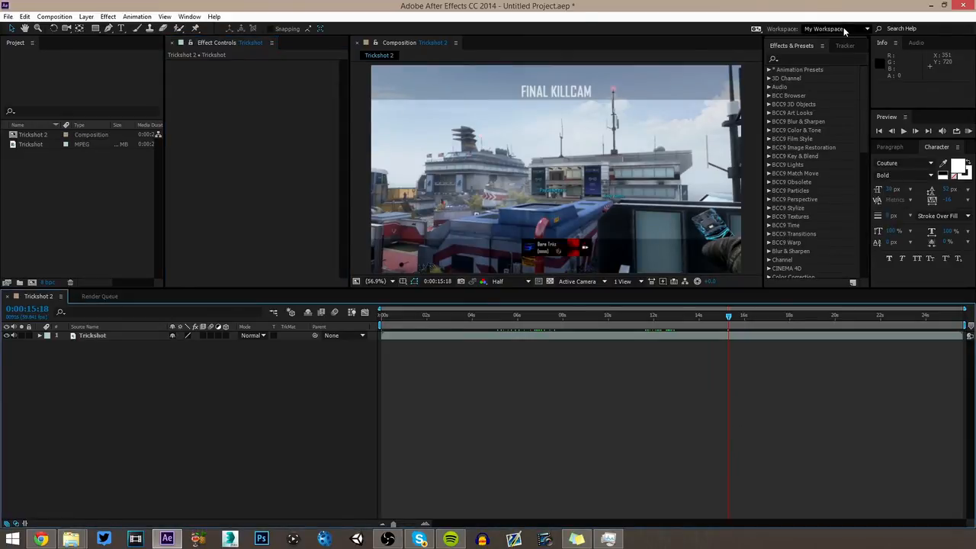
Choose Picture Editing from the Workspace dropdown preset list
click(863, 28)
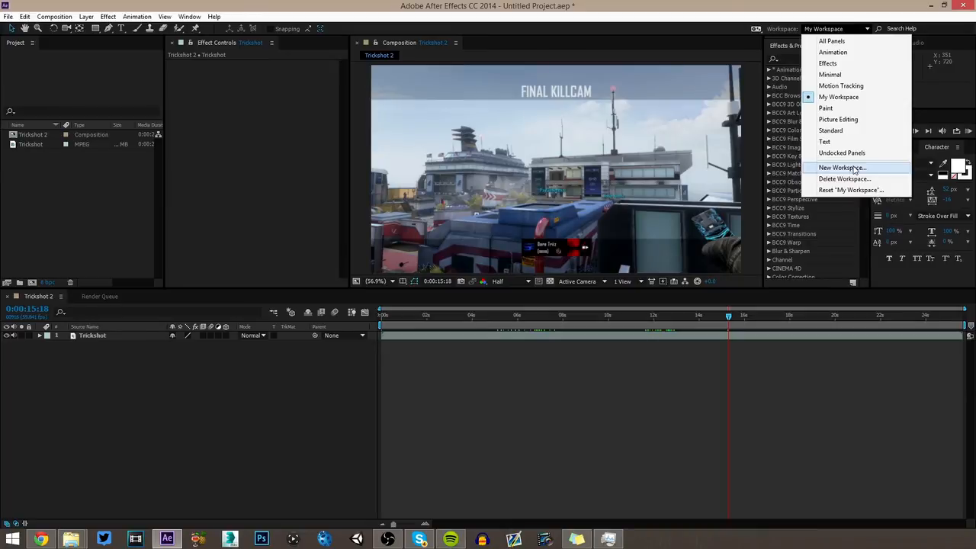
click(837, 119)
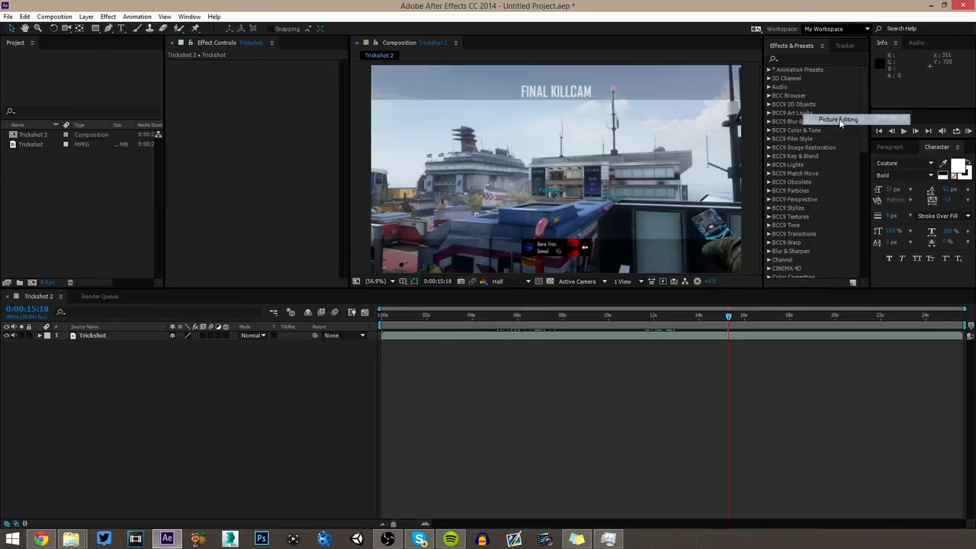
click(841, 119)
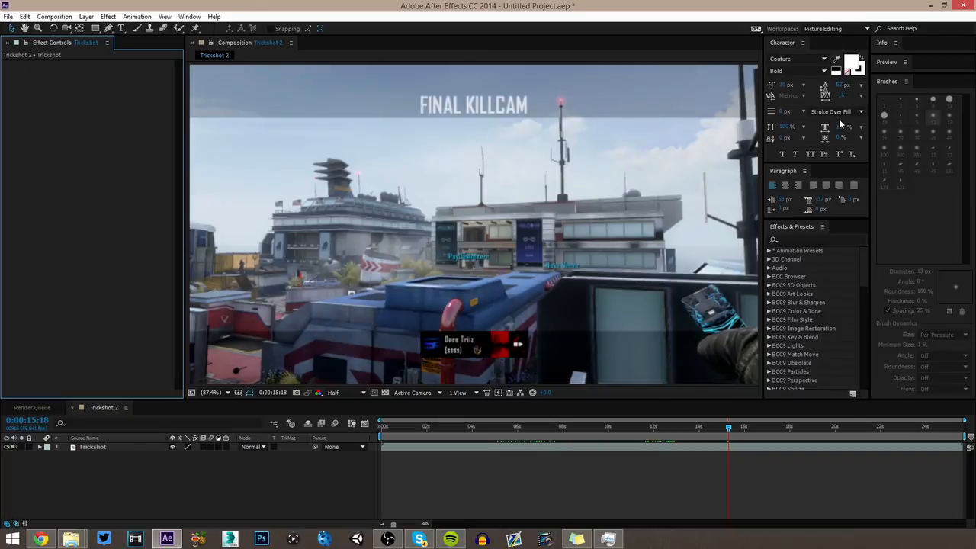
mouse_move(909, 355)
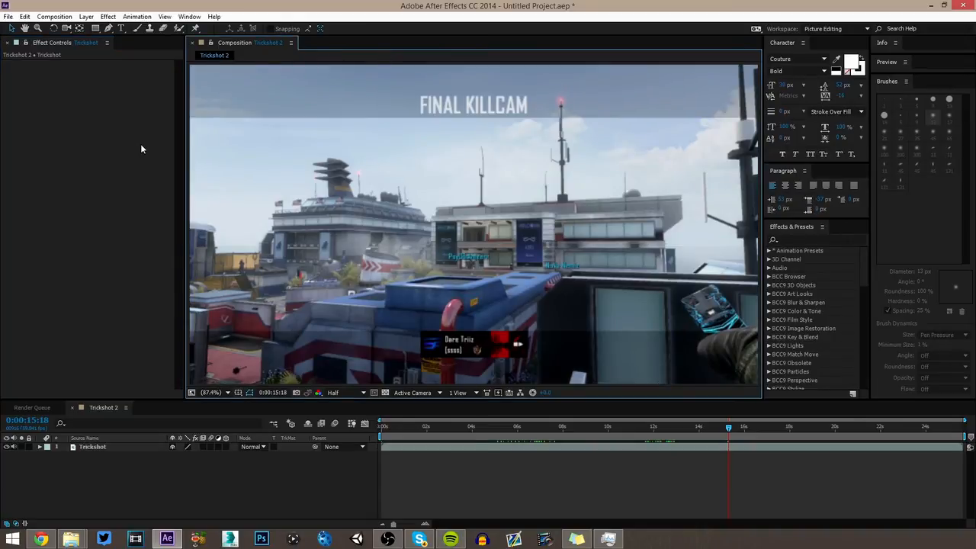
mouse_move(537, 247)
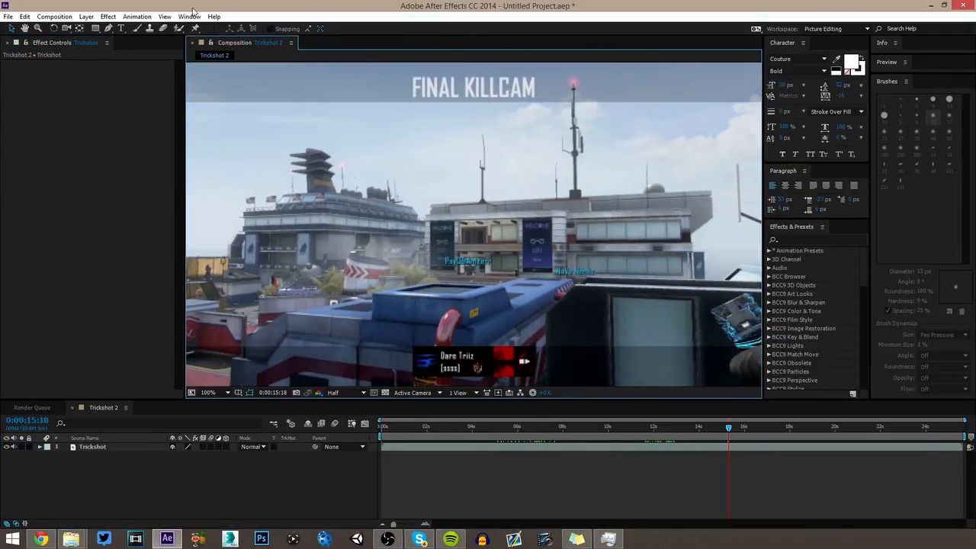
Open the Window menu listing the available panels
click(188, 15)
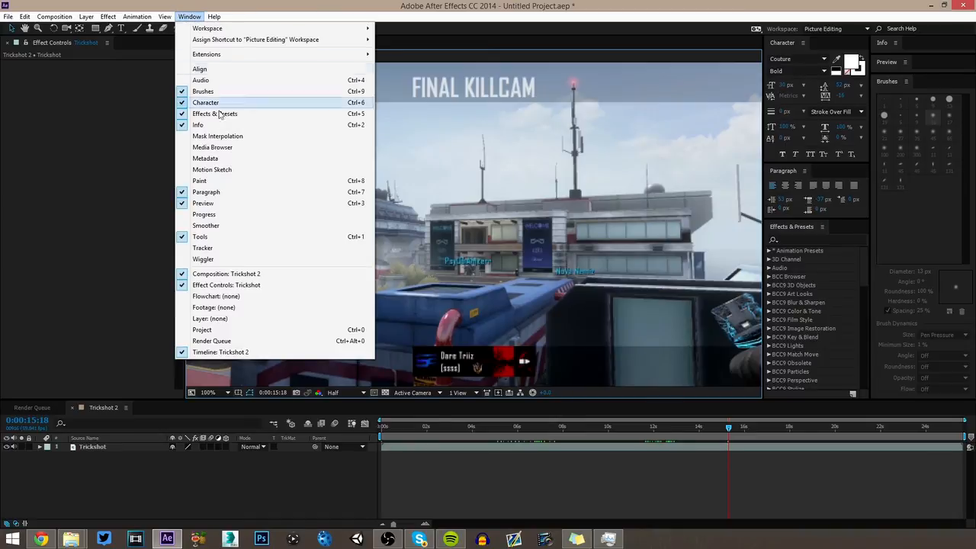
mouse_move(291, 180)
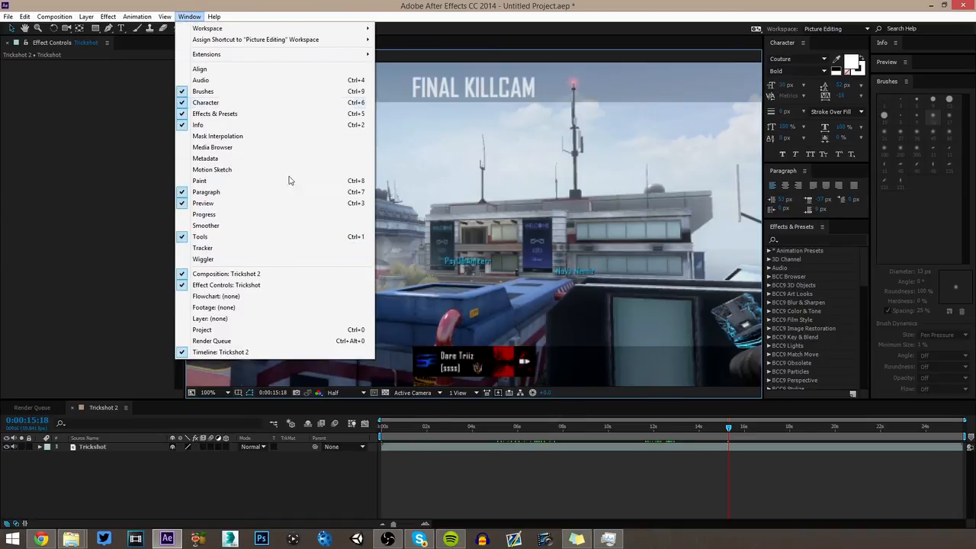